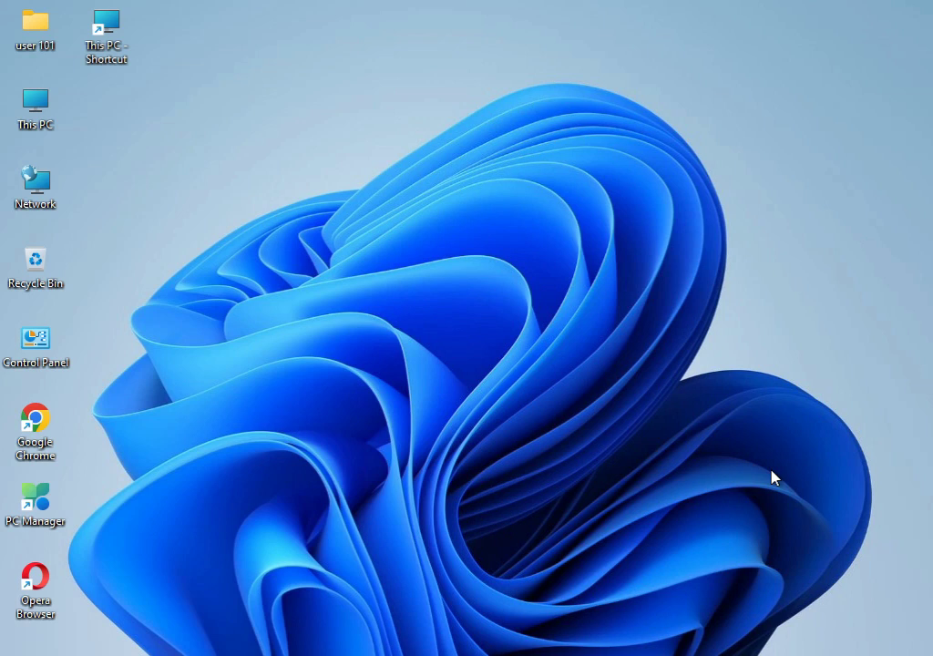
pyautogui.moveTo(434, 308)
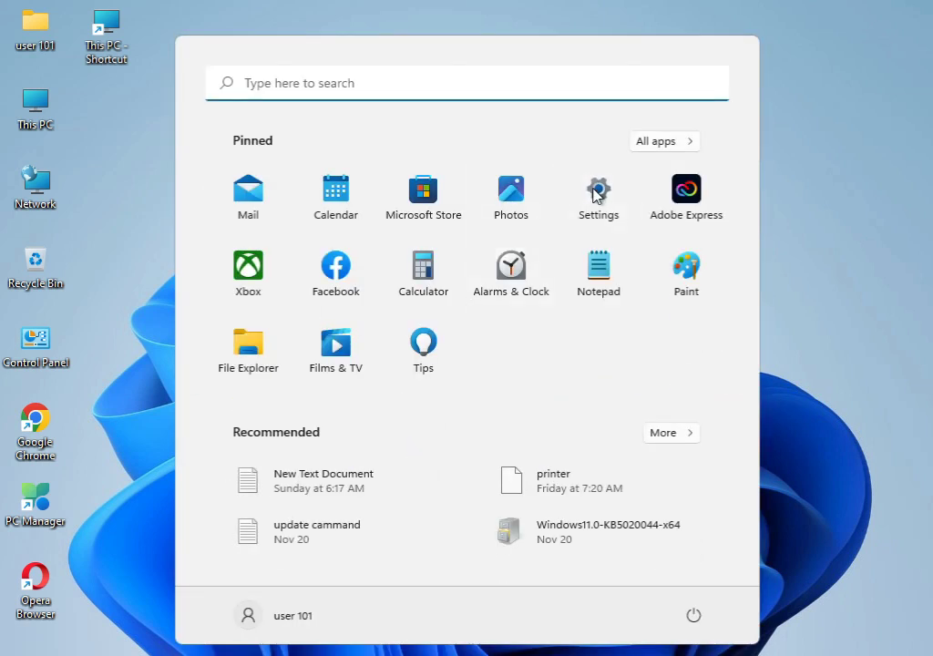
# Launch Settings from Start and bring the Troubleshoot entry into view on the System page.
pyautogui.click(598, 192)
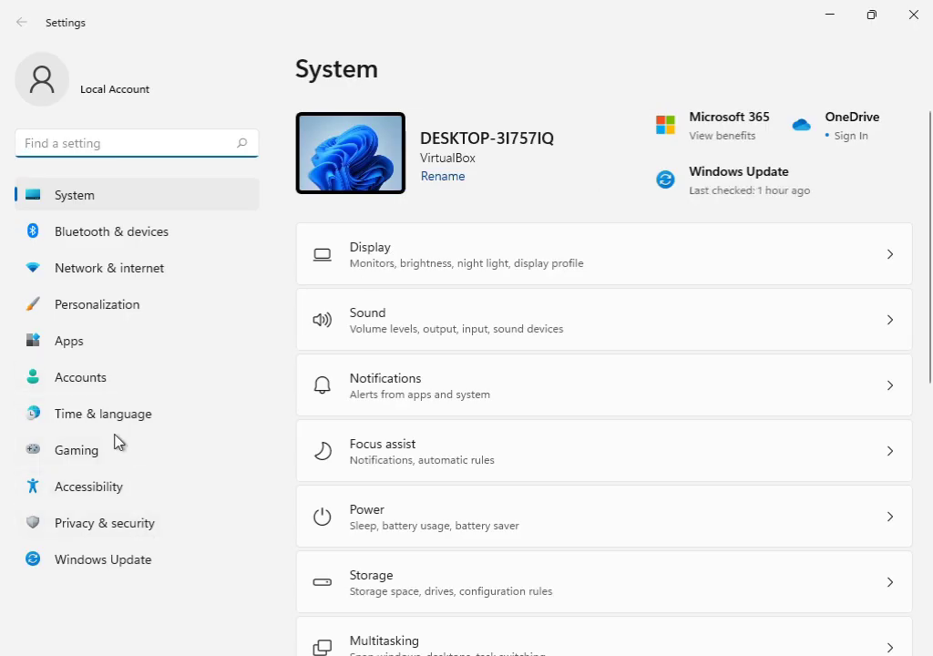
pyautogui.scroll(-3)
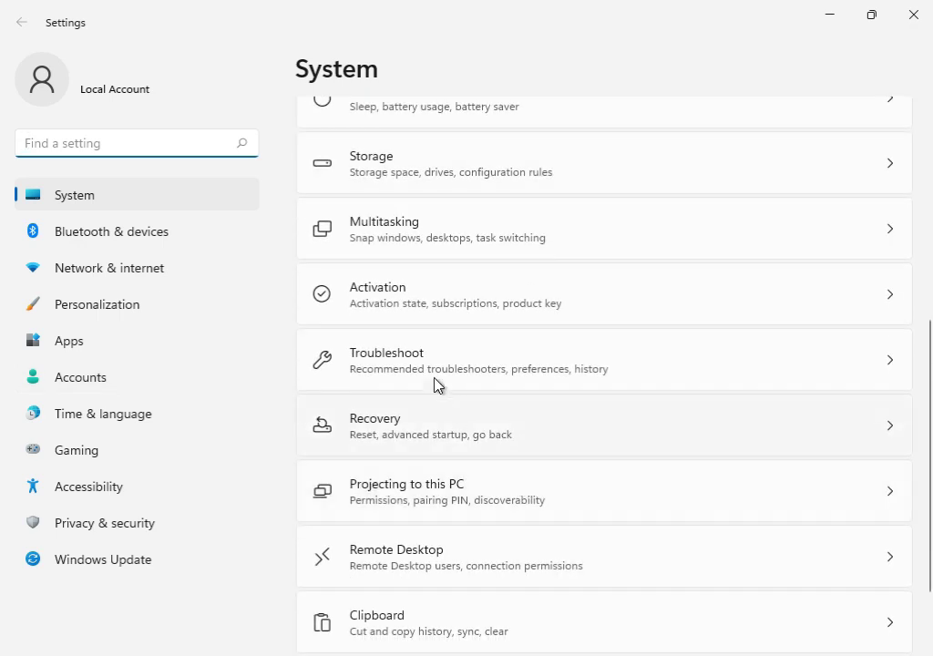
# Run the Windows Update troubleshooter from Troubleshoot > Other troubleshooters.
pyautogui.click(386, 361)
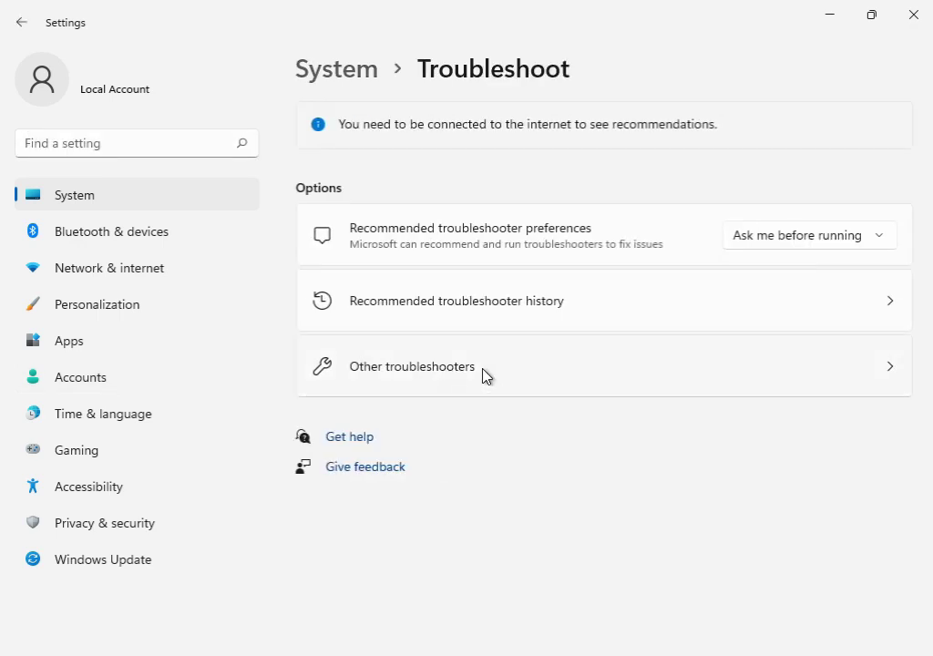
pyautogui.click(412, 366)
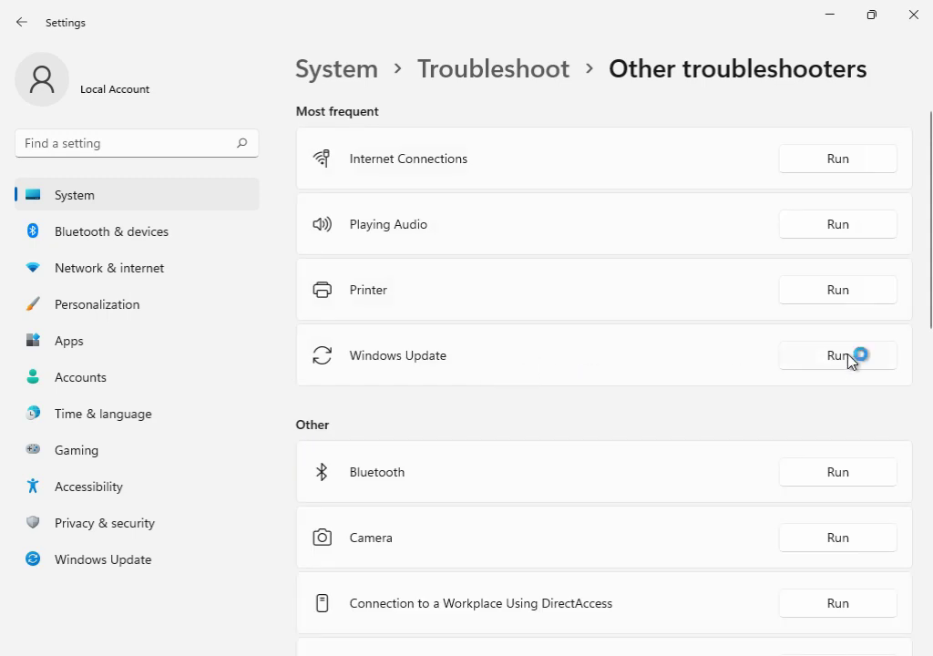
pyautogui.click(834, 355)
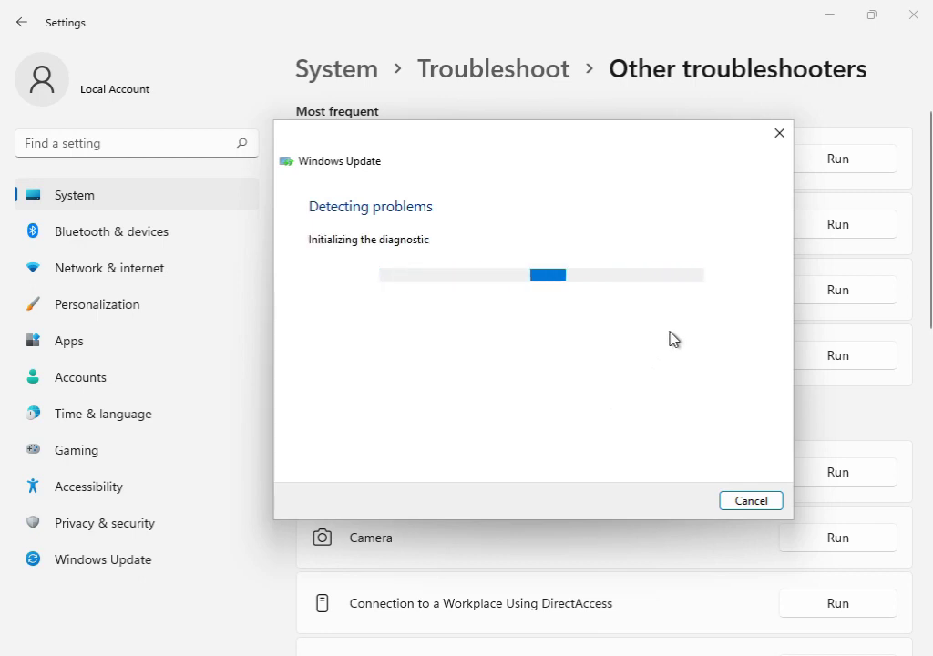
pyautogui.moveTo(689, 478)
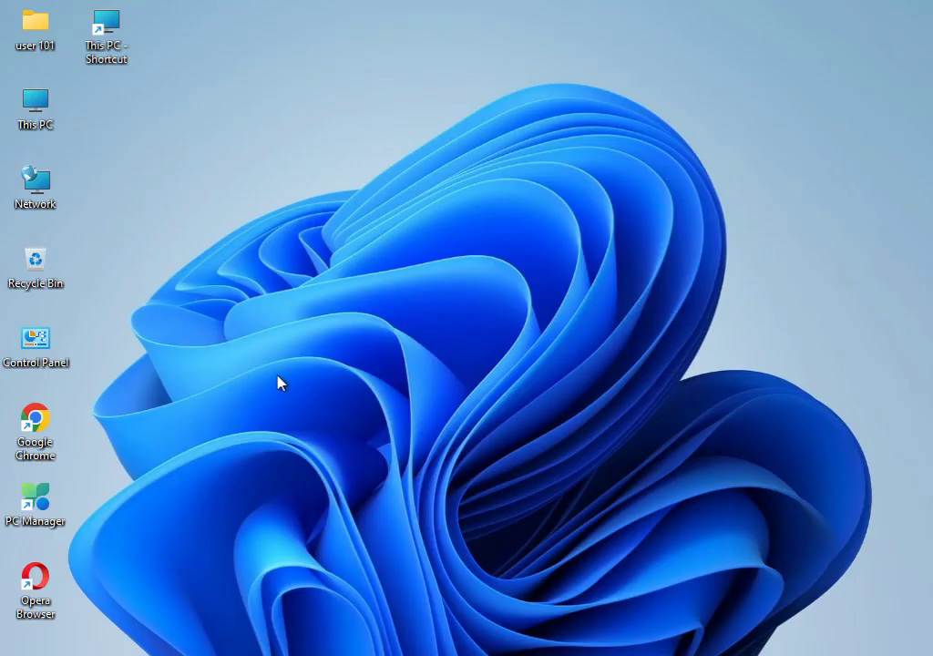
pyautogui.moveTo(282, 375)
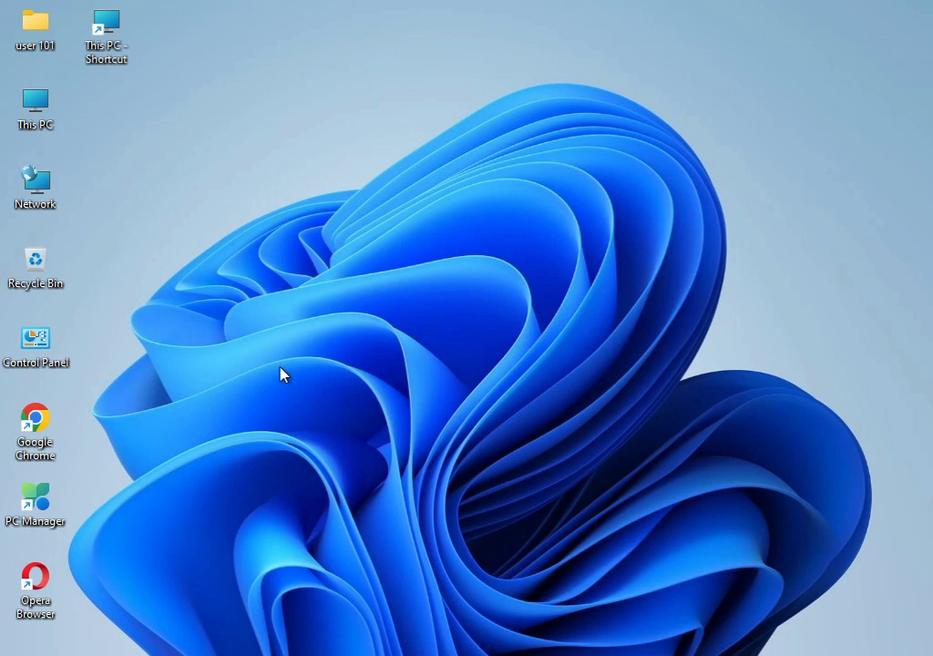
# Open the %temp% folder via Run, select all its contents and delete them.
pyautogui.write('msconfig')
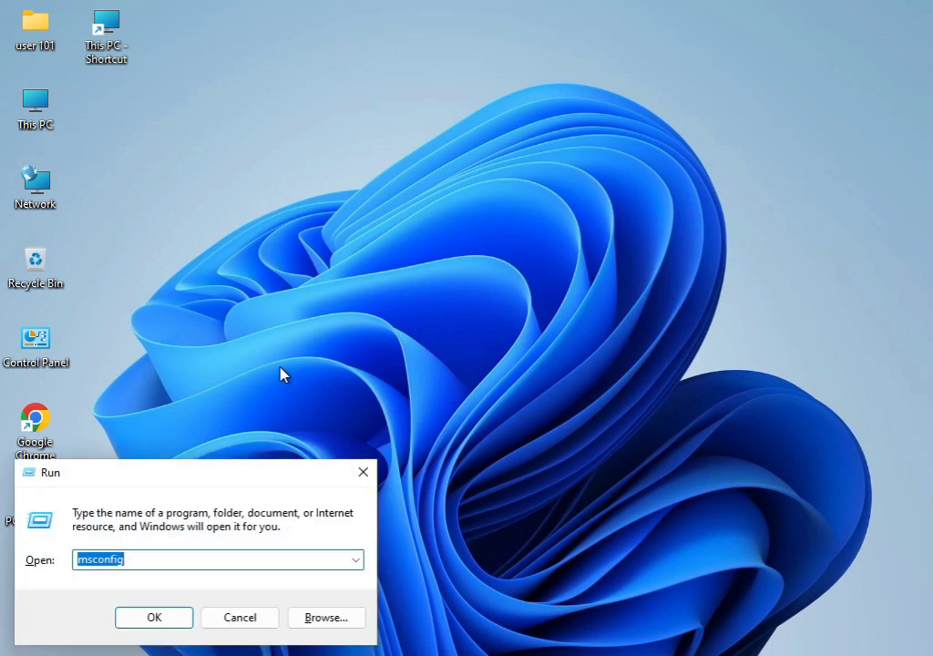
pyautogui.write('%temp')
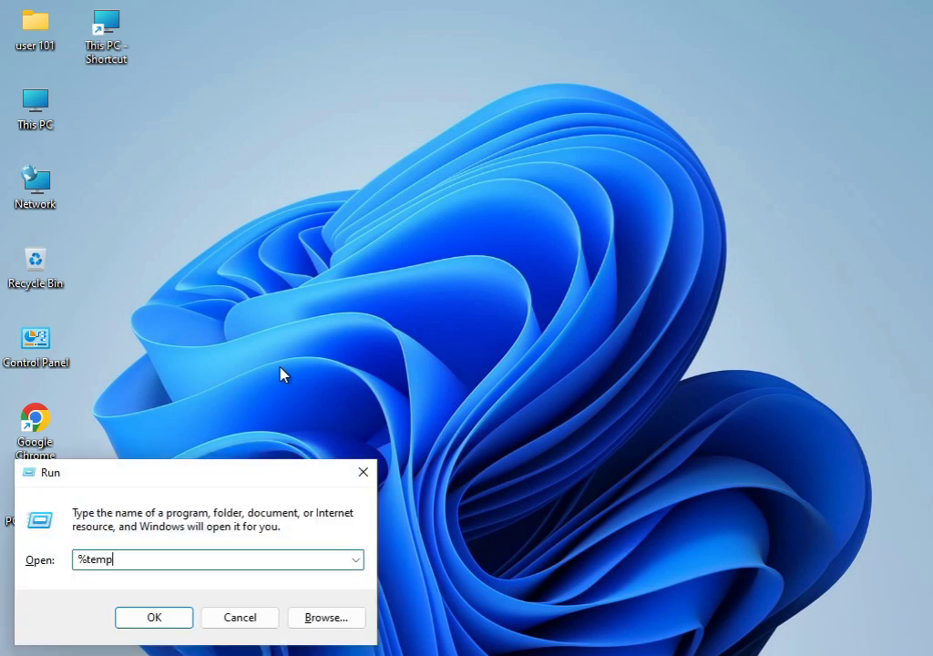
pyautogui.click(153, 616)
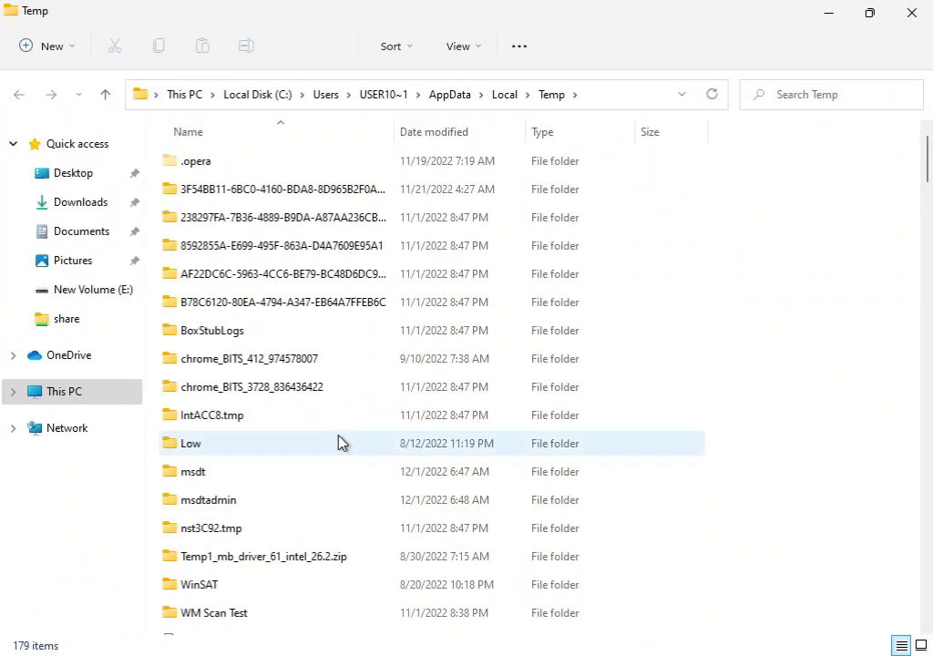
pyautogui.press('ctrl+a')
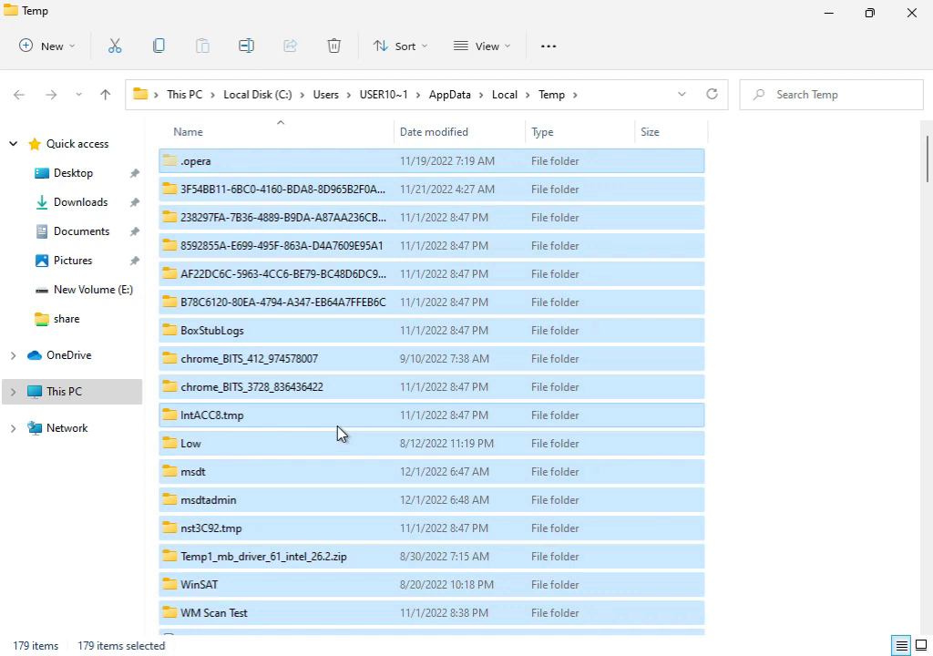
pyautogui.click(334, 46)
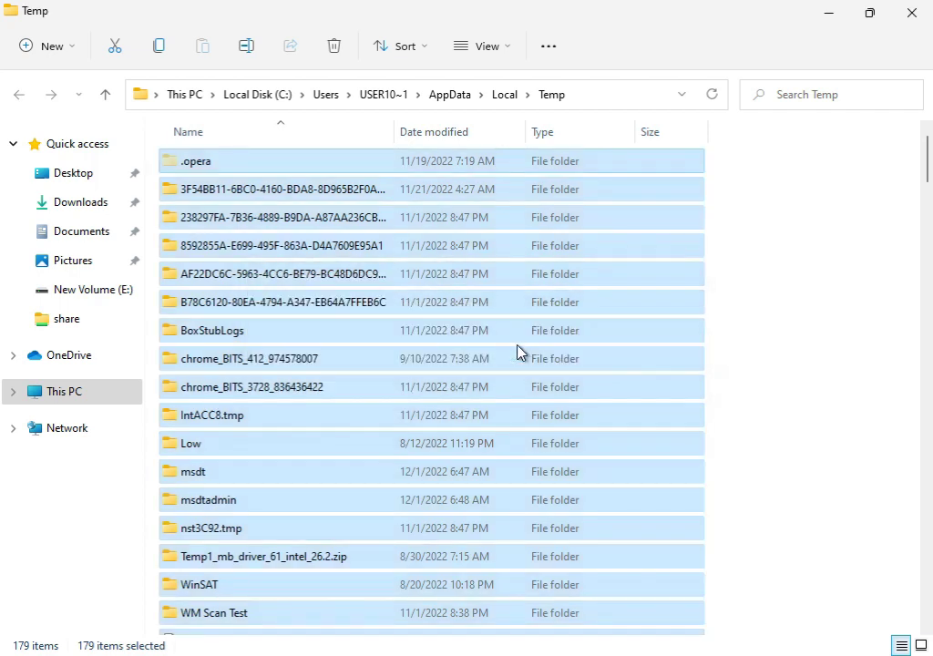
# Grant admin permission for all folders and skip the files still in use.
pyautogui.click(333, 45)
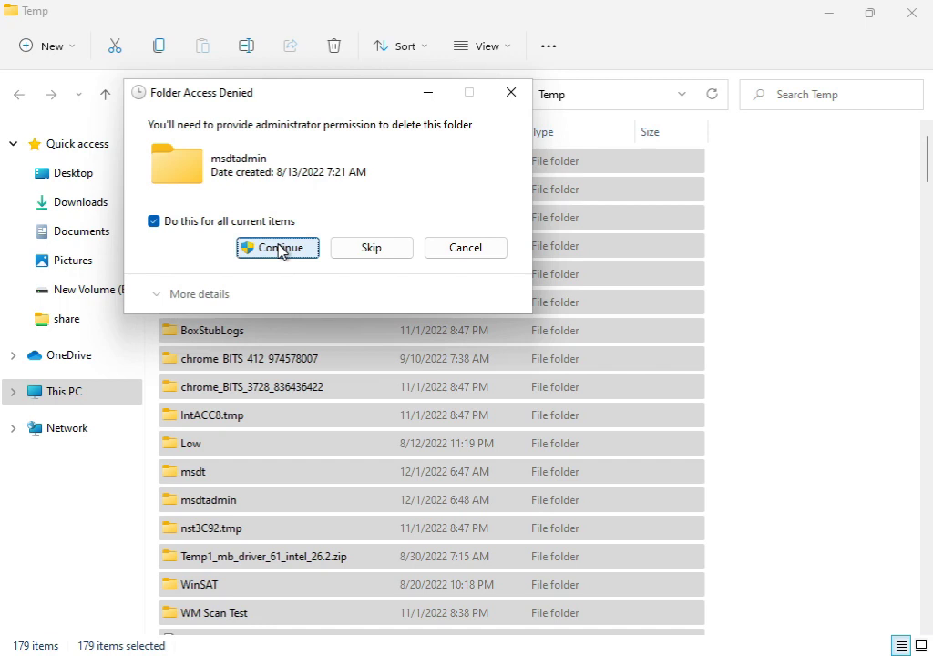
pyautogui.click(277, 248)
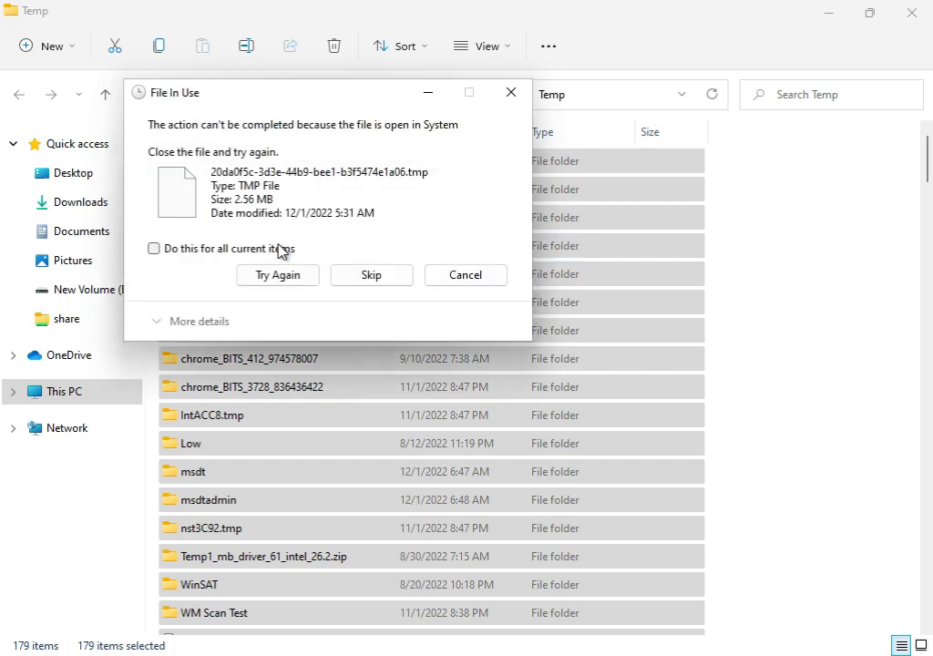
pyautogui.click(277, 273)
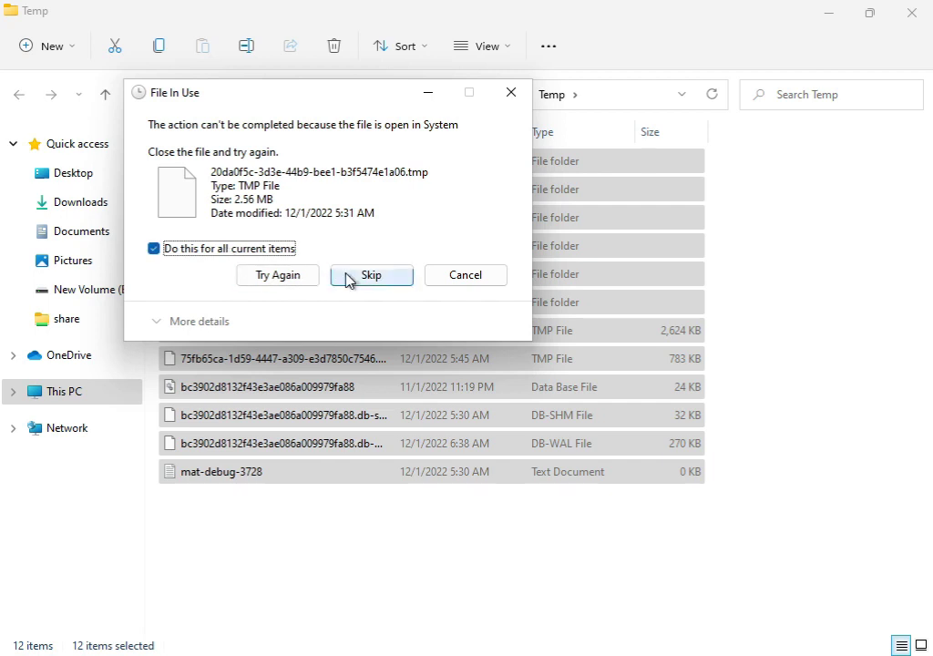
pyautogui.click(372, 273)
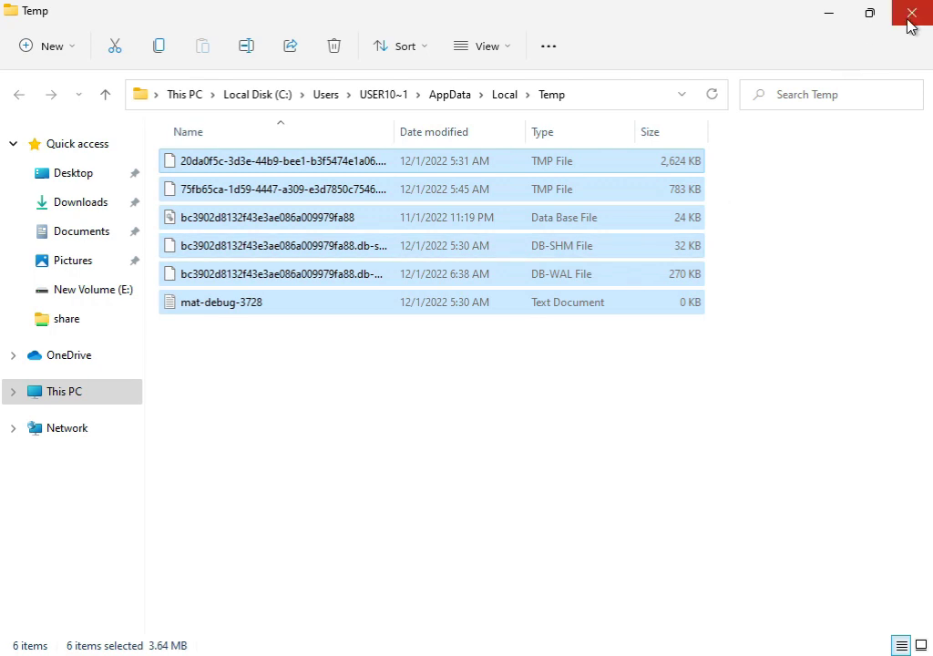
# Open Disk Cleanup for Local Disk (C:) from its Properties and start the system-files cleanup scan.
pyautogui.click(911, 12)
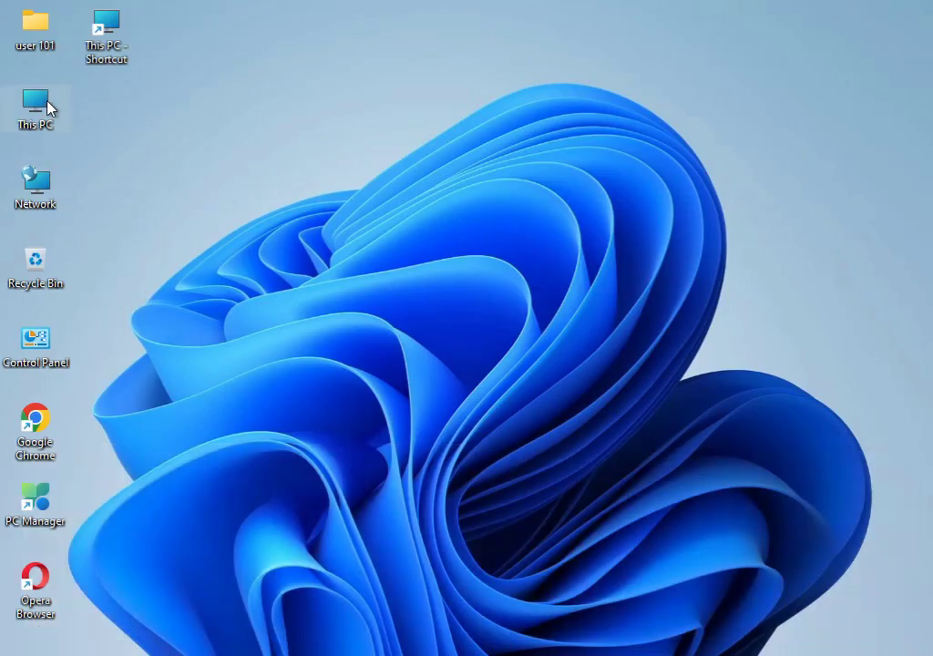
pyautogui.doubleClick(36, 106)
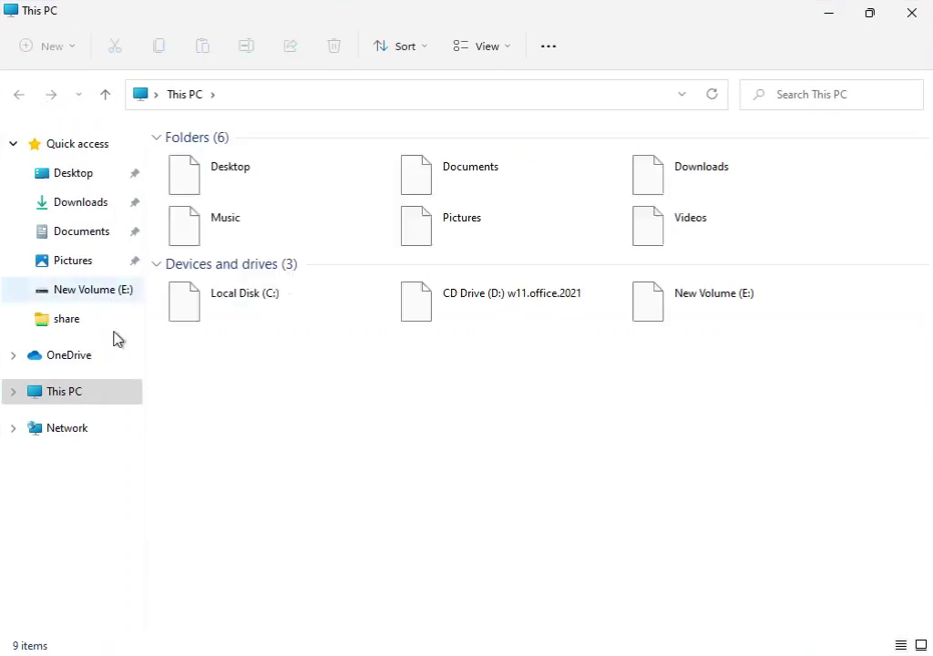
pyautogui.click(244, 300)
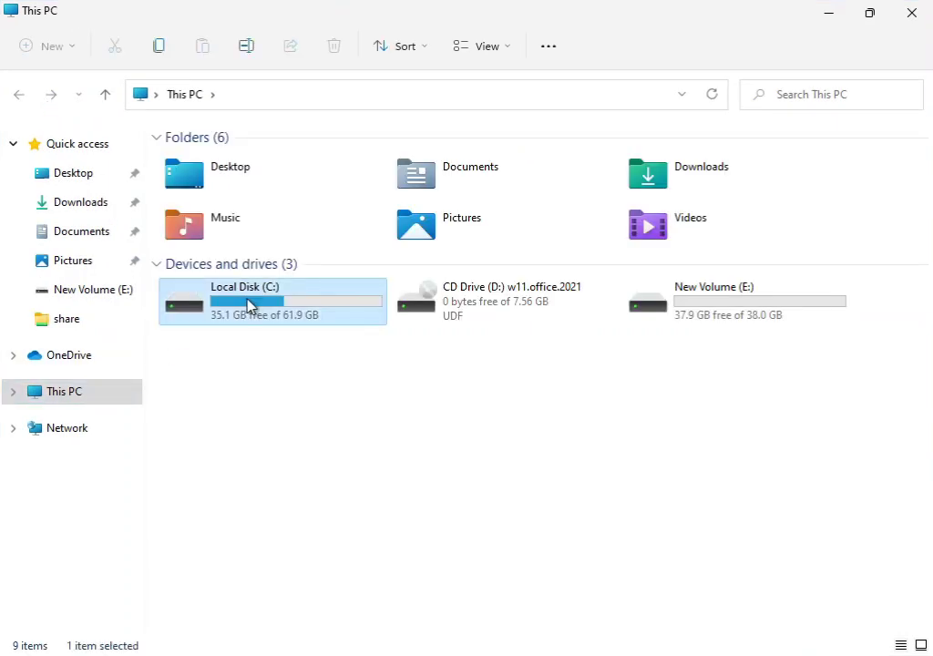
pyautogui.rightClick(251, 306)
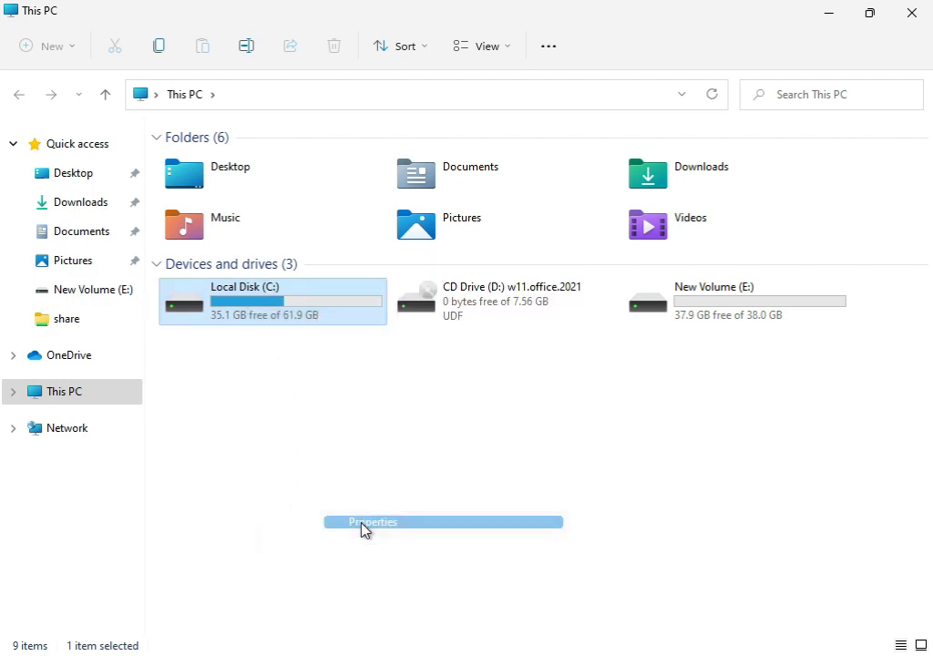
pyautogui.click(372, 521)
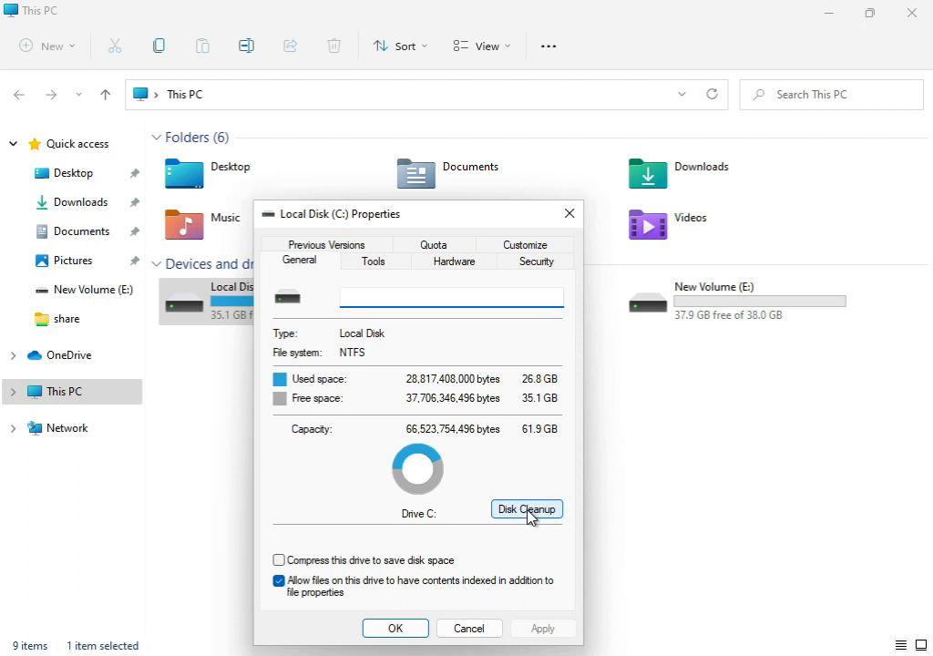
pyautogui.click(526, 509)
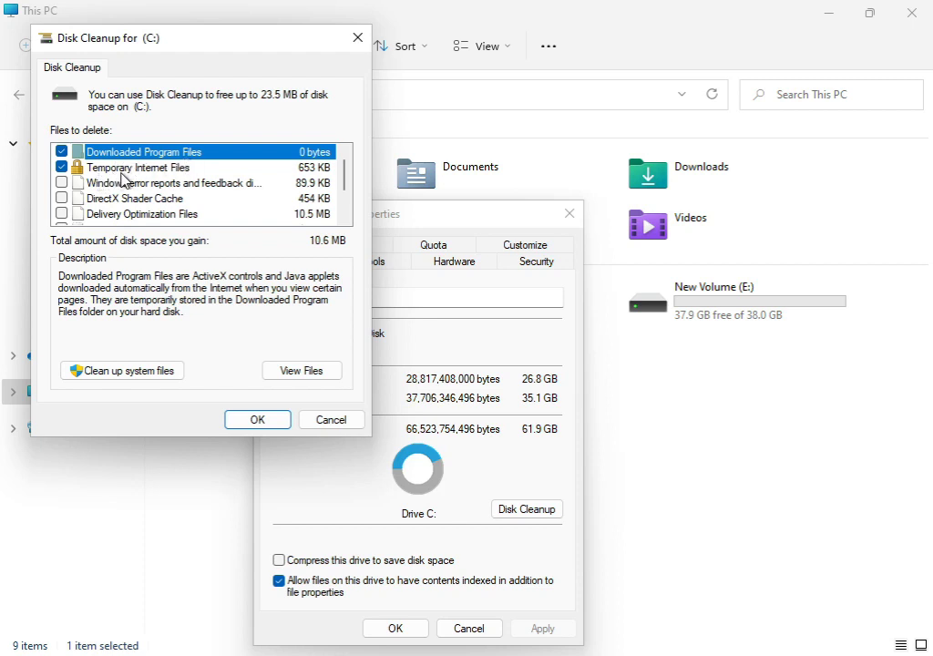
pyautogui.moveTo(99, 188)
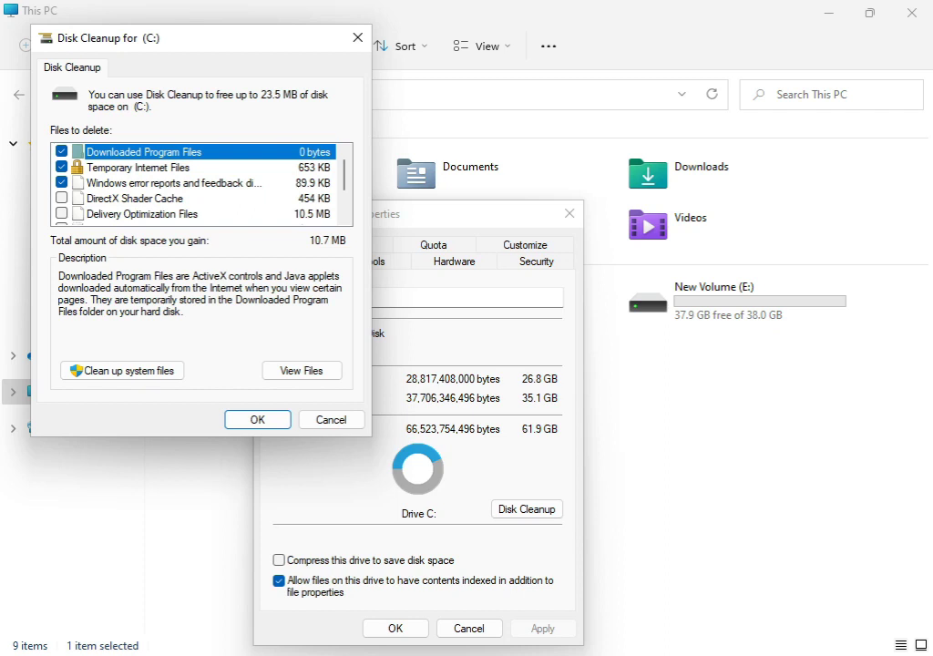
pyautogui.moveTo(142, 430)
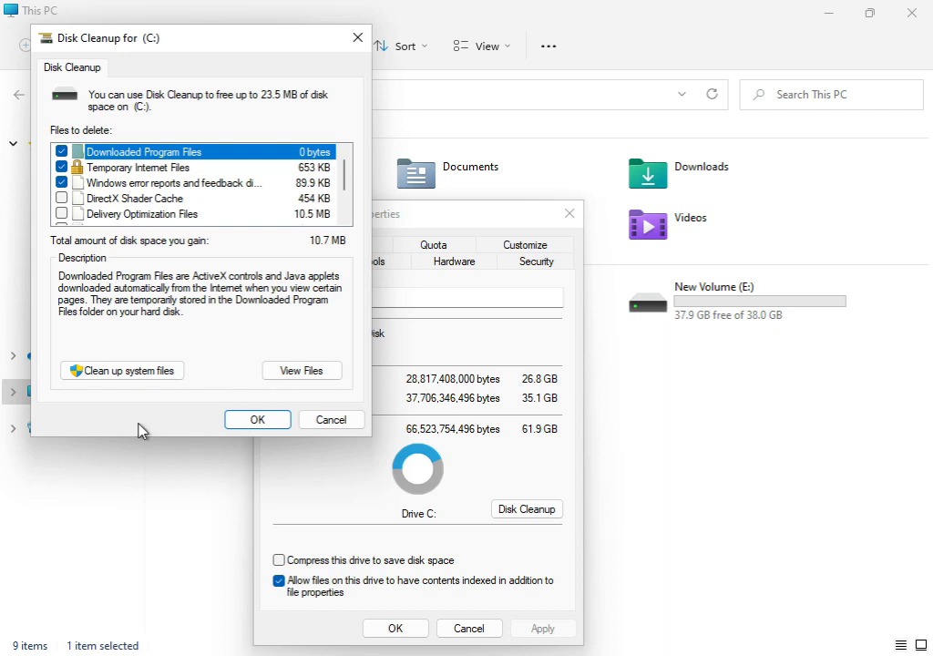
pyautogui.click(331, 419)
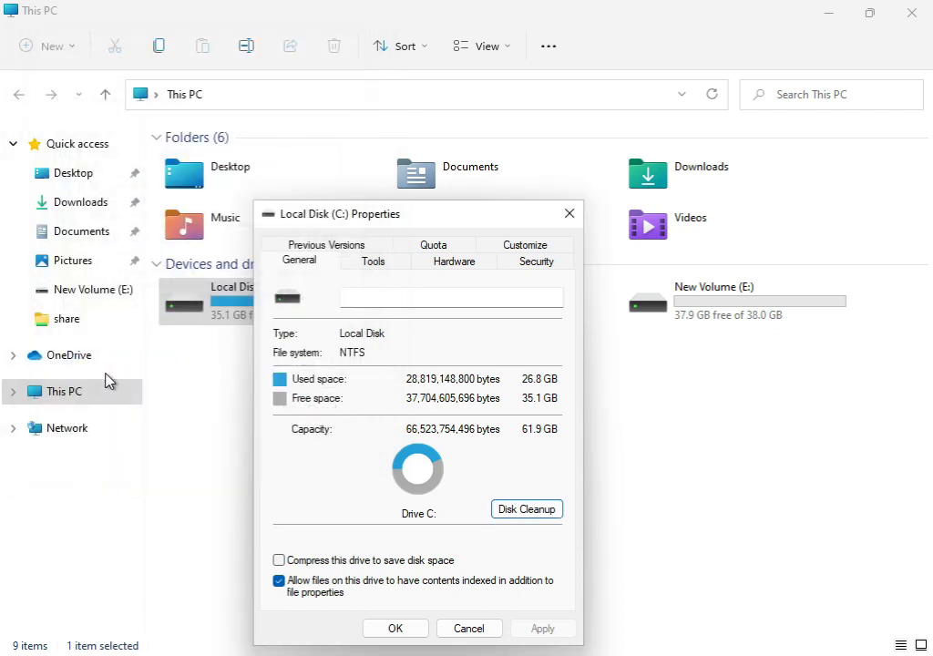
pyautogui.moveTo(417, 567)
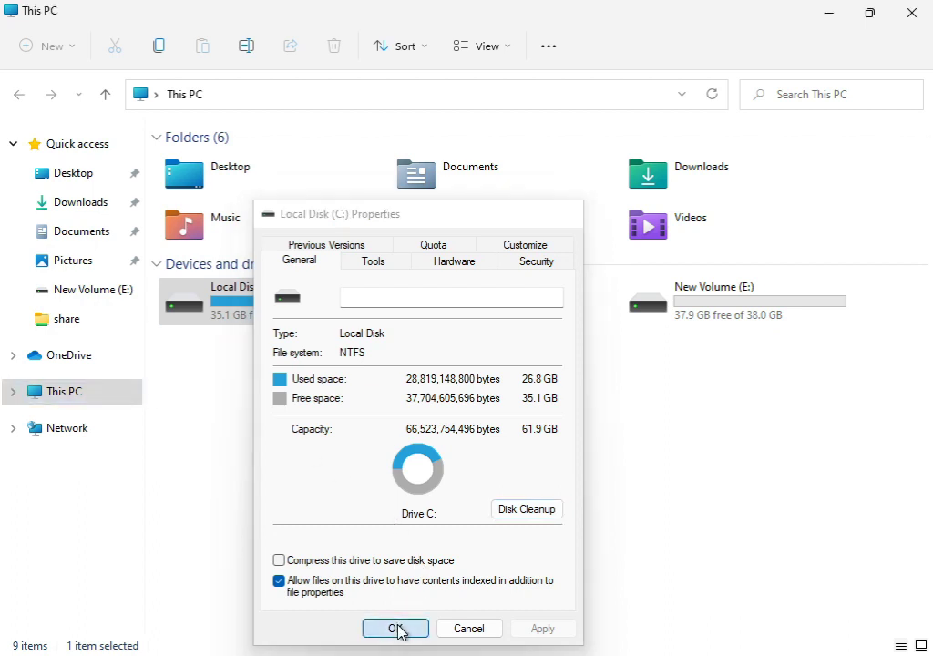
# Confirm permanent deletion of the chosen cleanup files on C: and return to This PC.
pyautogui.click(394, 627)
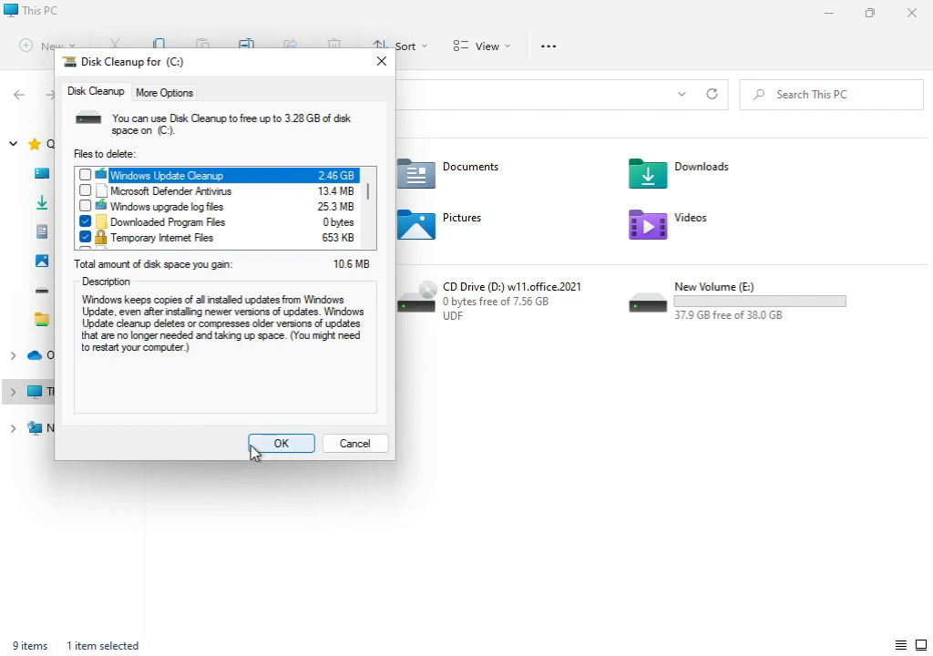
pyautogui.click(281, 443)
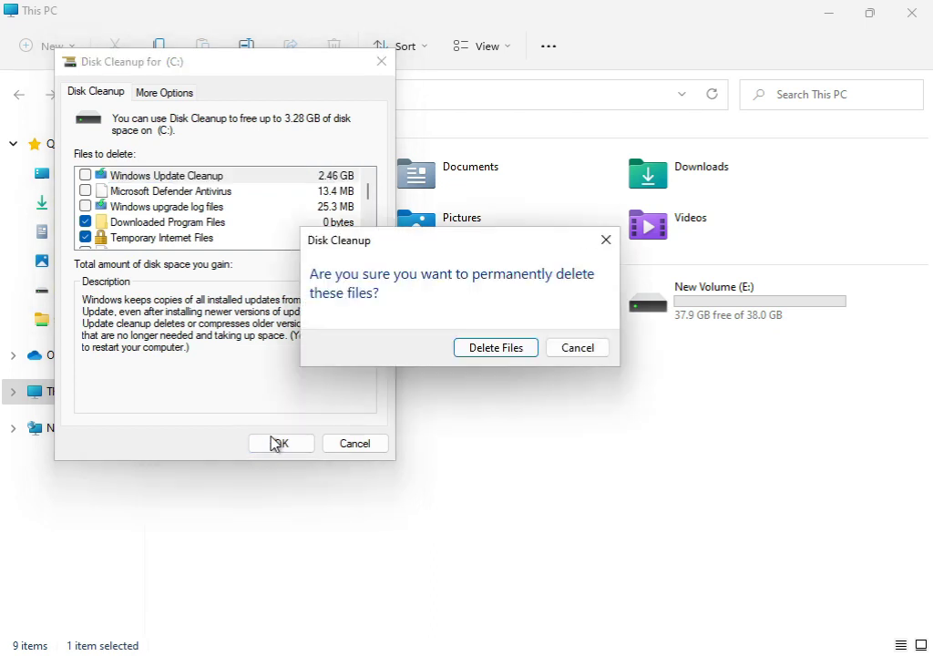
pyautogui.click(495, 346)
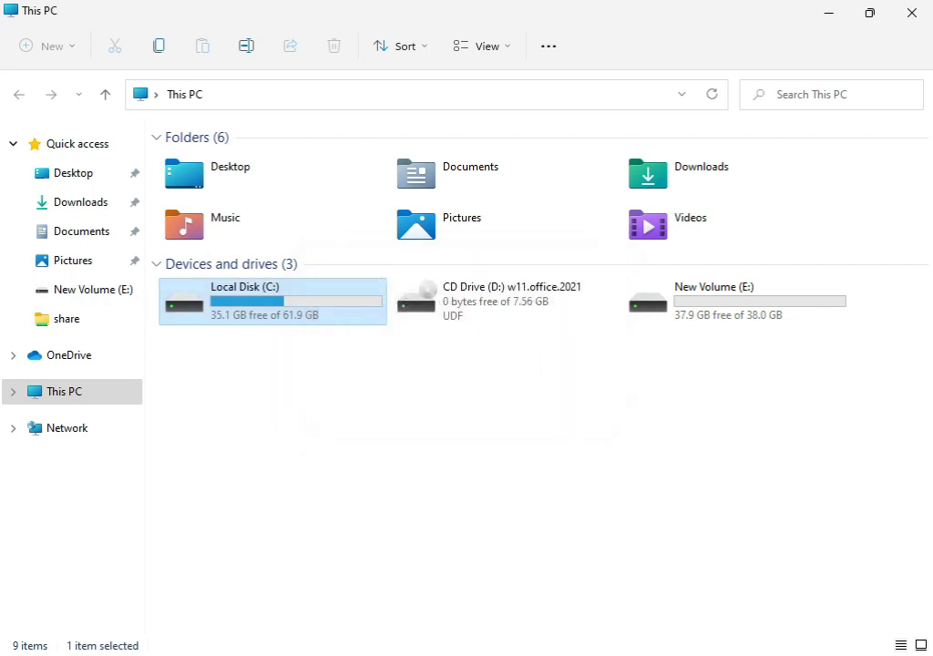
pyautogui.moveTo(890, 66)
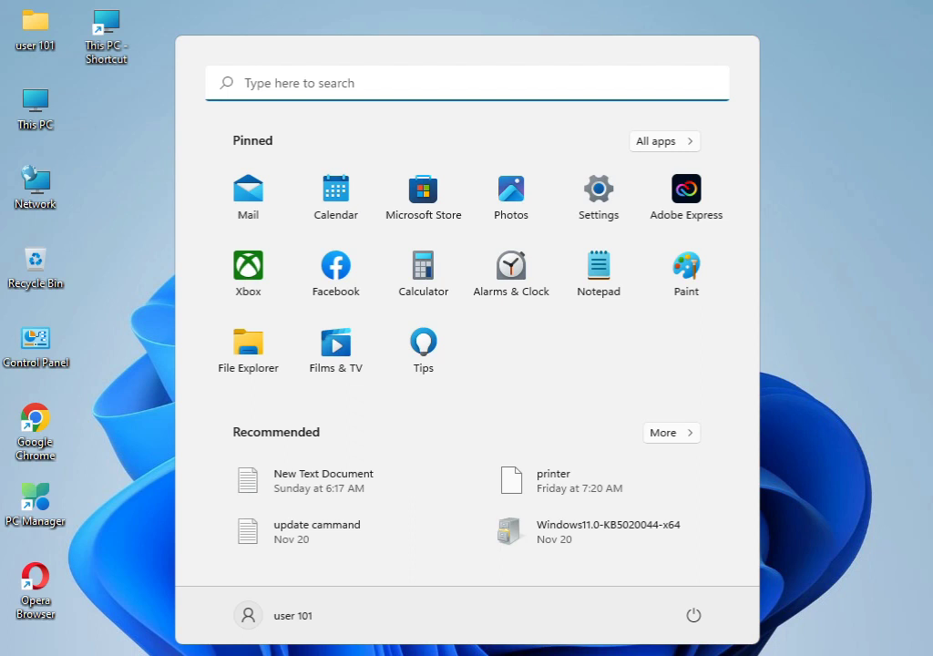
# Open an administrator Command Prompt and run sfc /scannow, correcting a typo in the argument.
pyautogui.write('cmd')
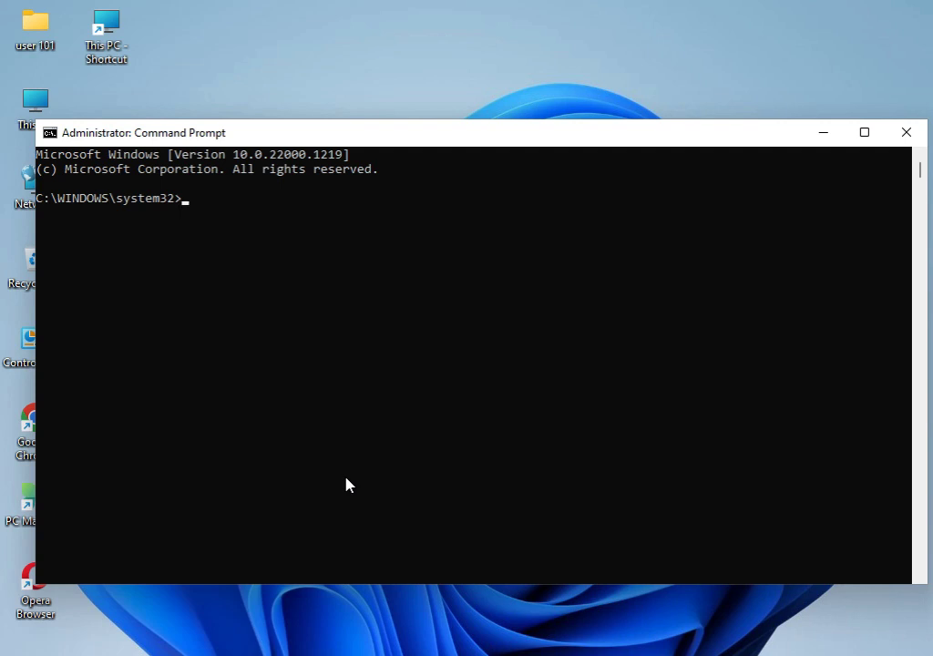
pyautogui.write('sfc')
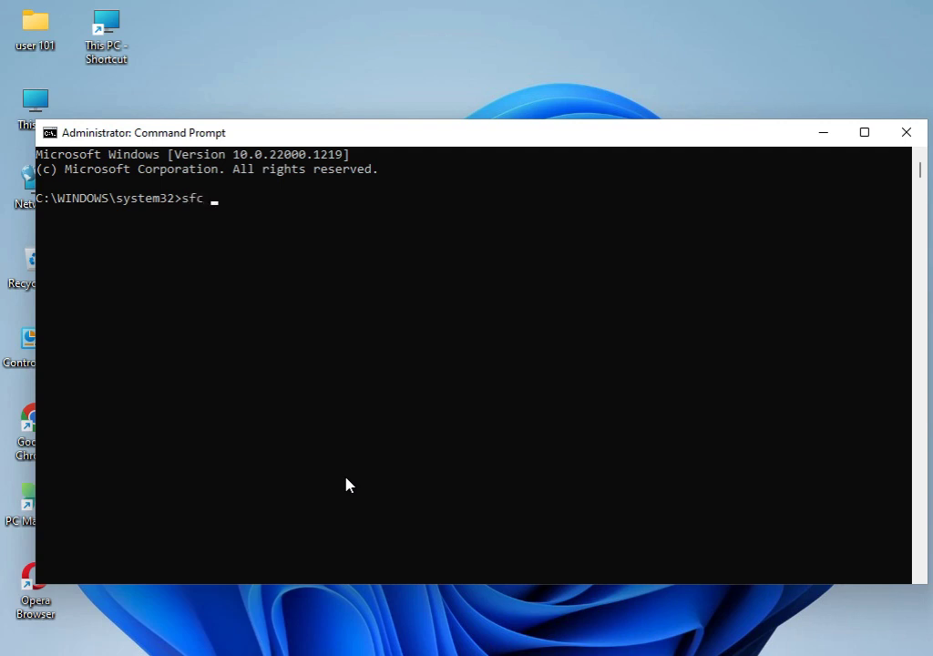
pyautogui.write('/c')
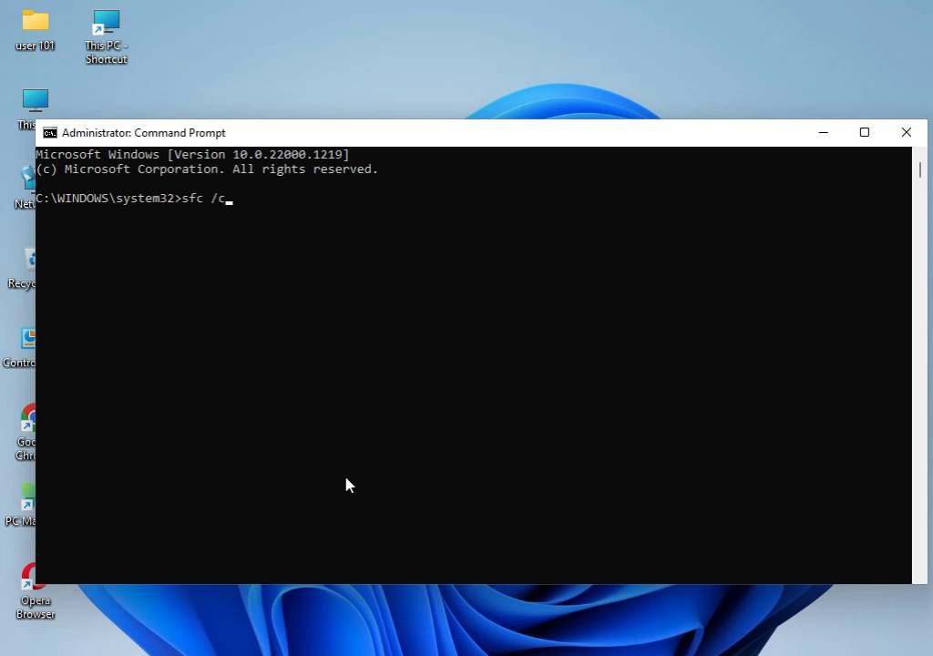
pyautogui.write('annow')
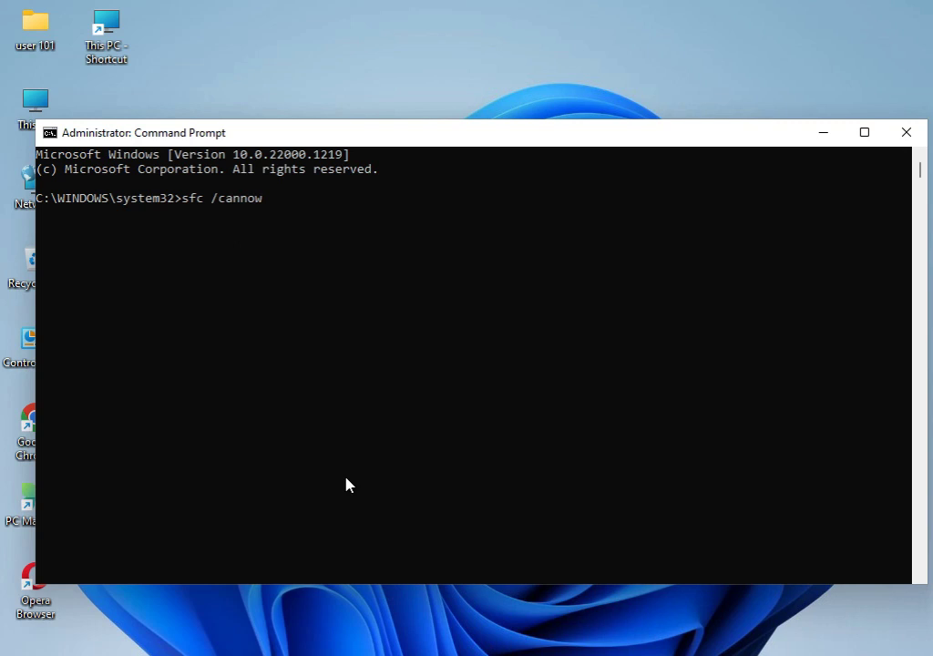
pyautogui.press('Backspace')
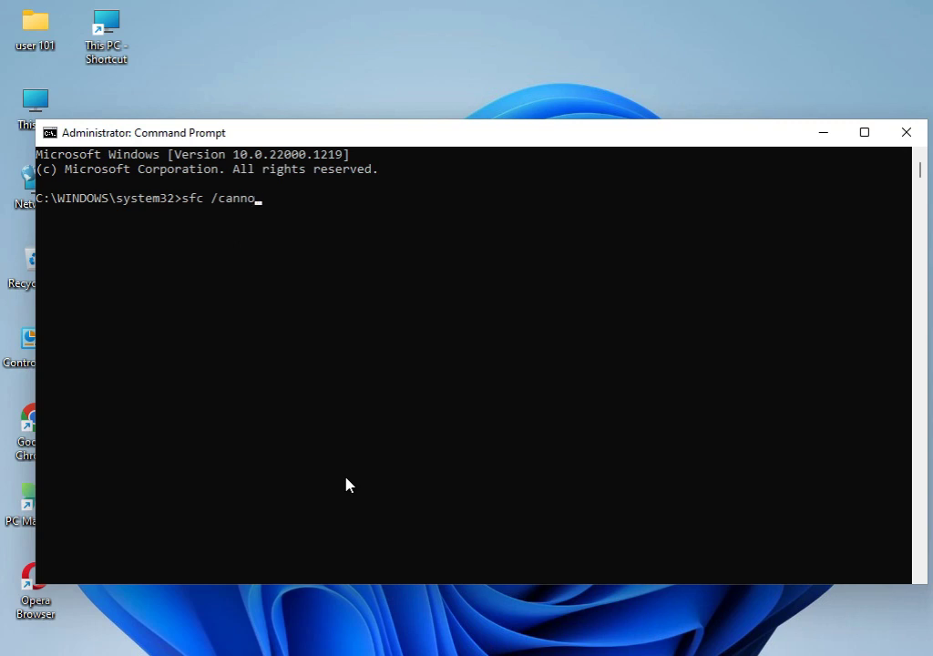
pyautogui.press('backspace')
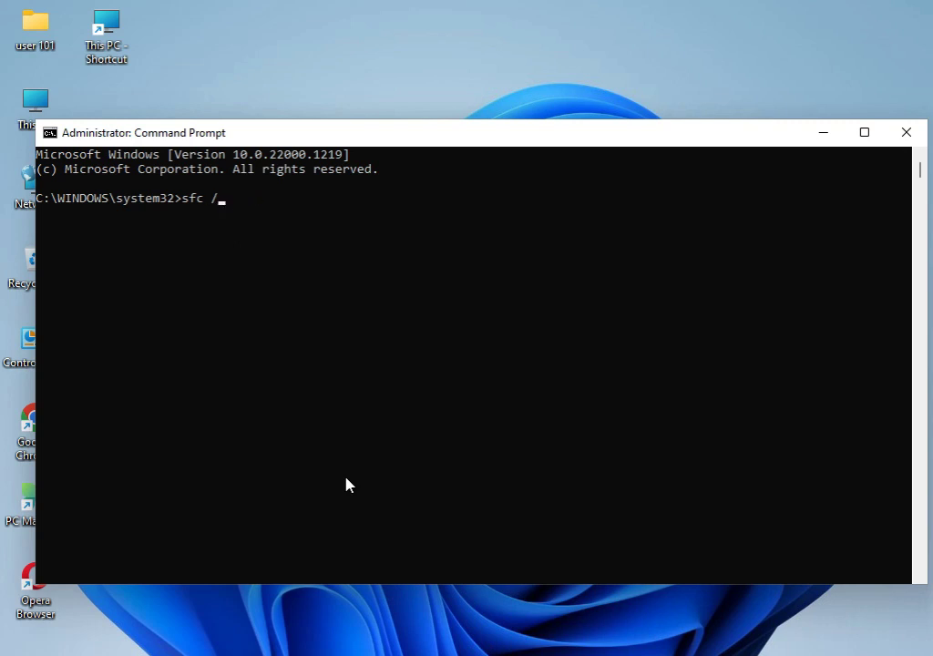
pyautogui.write('scannow')
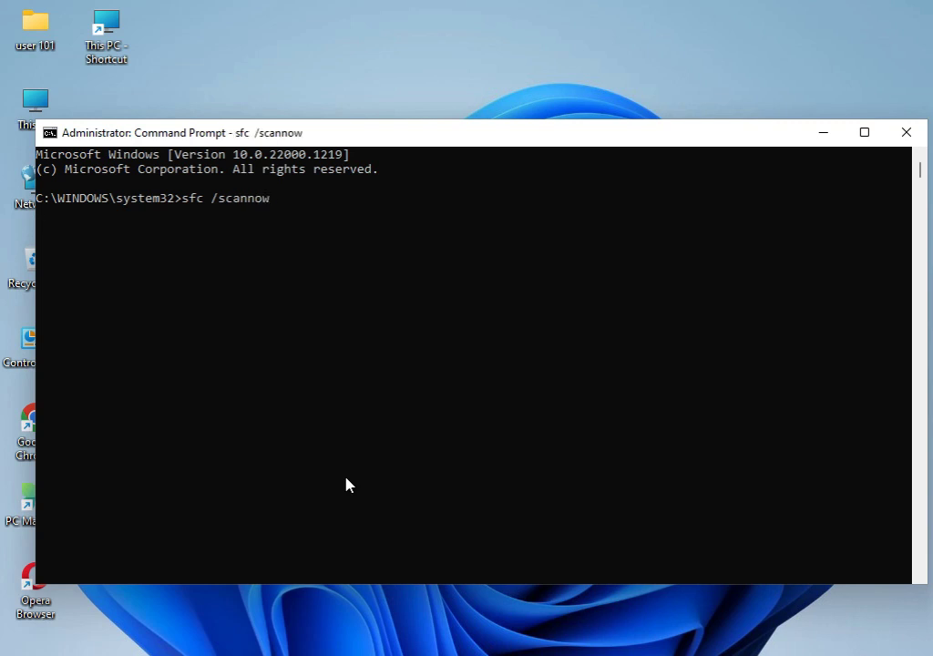
pyautogui.press('Enter')
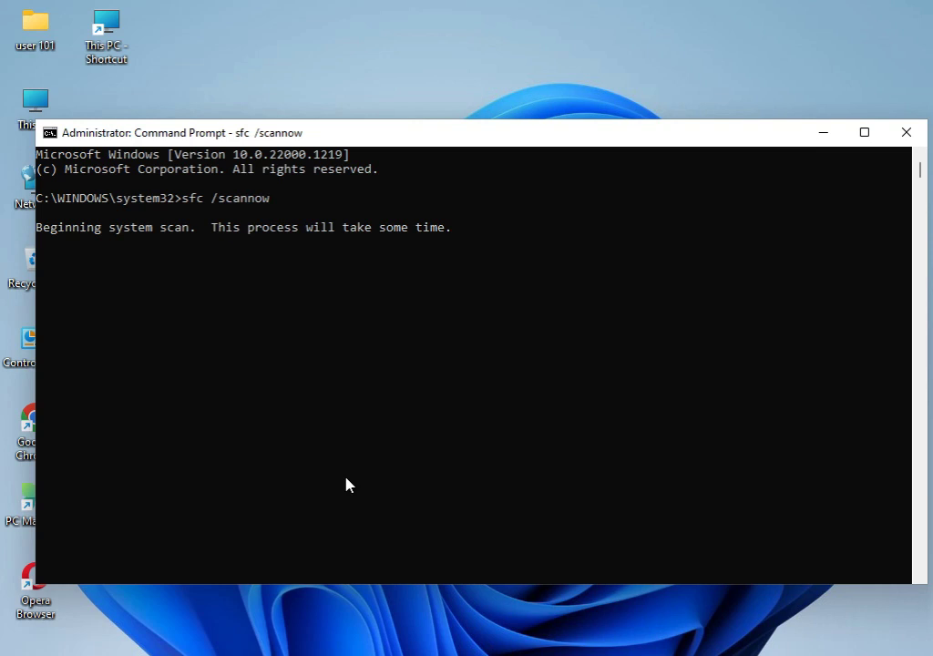
pyautogui.moveTo(212, 210)
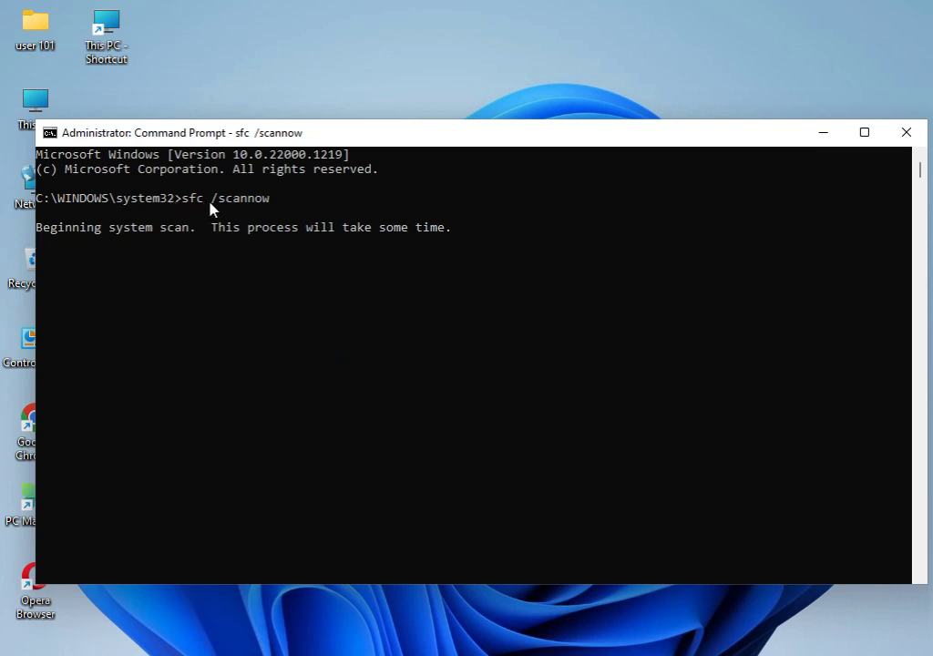
pyautogui.moveTo(218, 264)
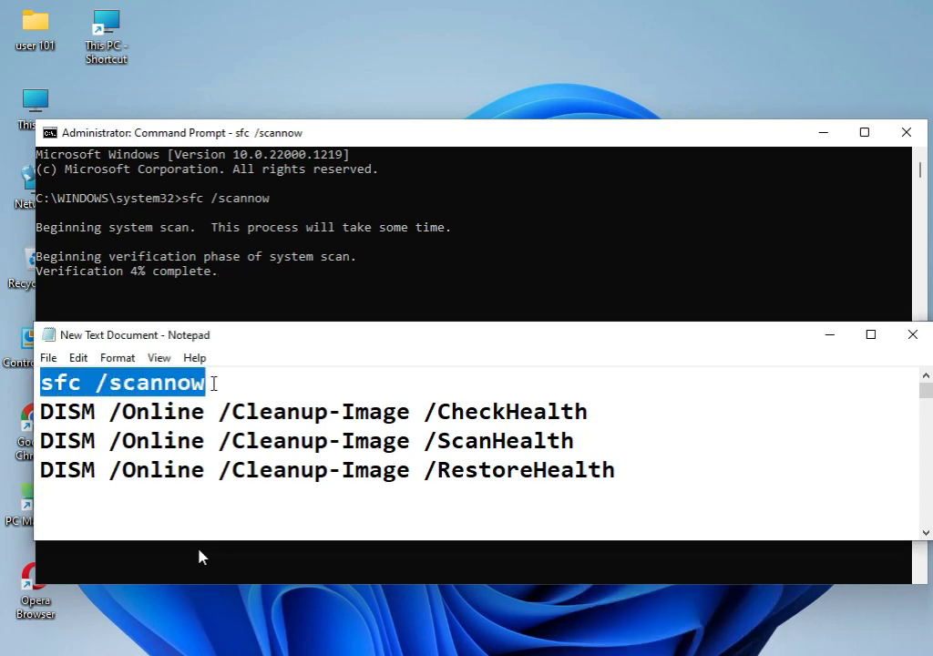
pyautogui.moveTo(119, 290)
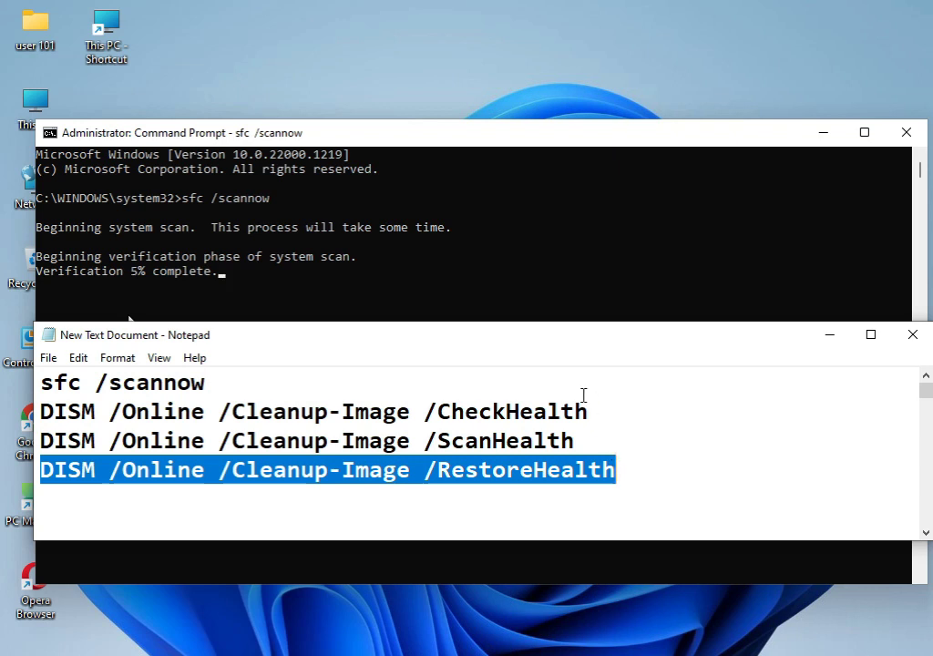
pyautogui.moveTo(579, 368)
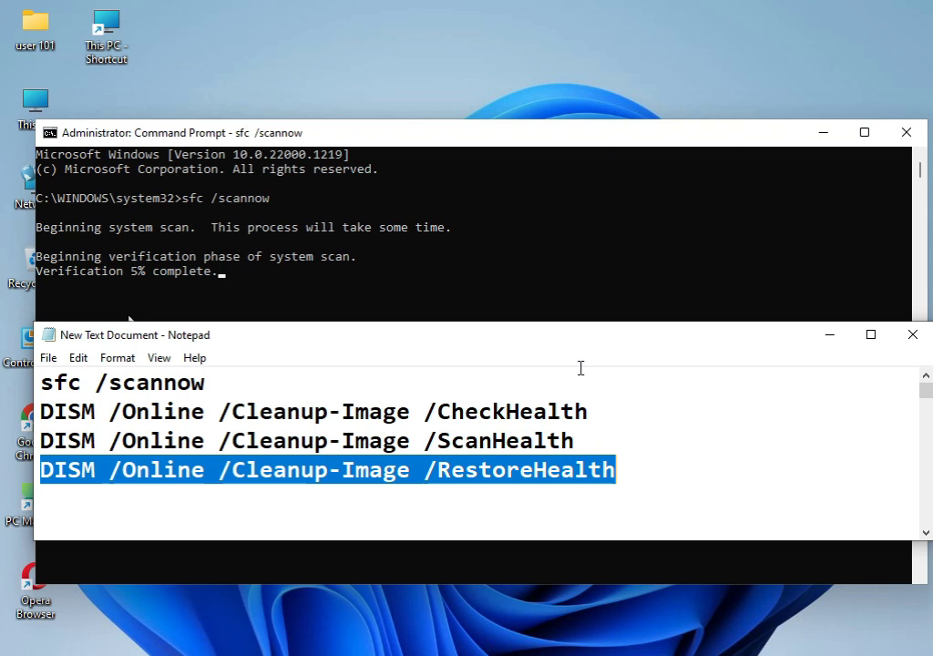